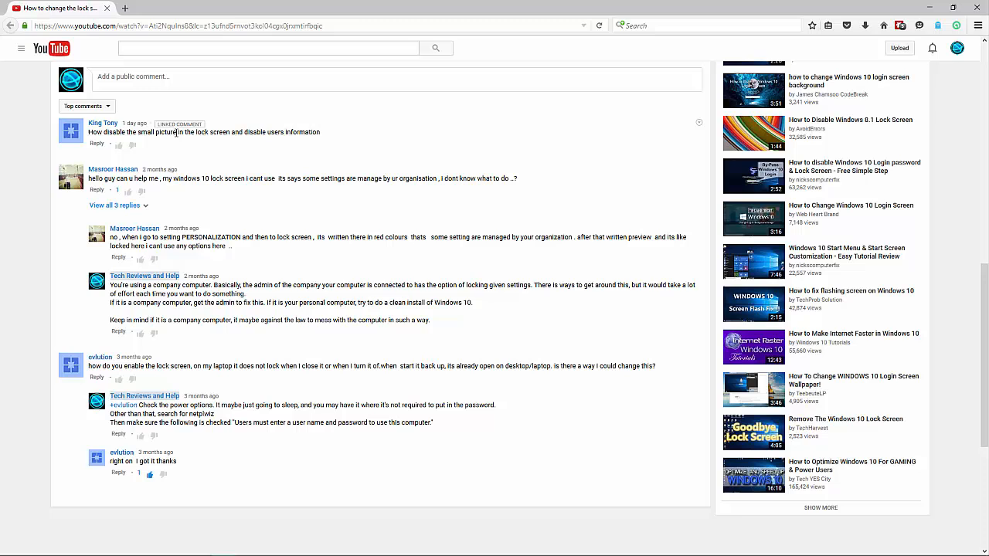
pyautogui.moveTo(242, 143)
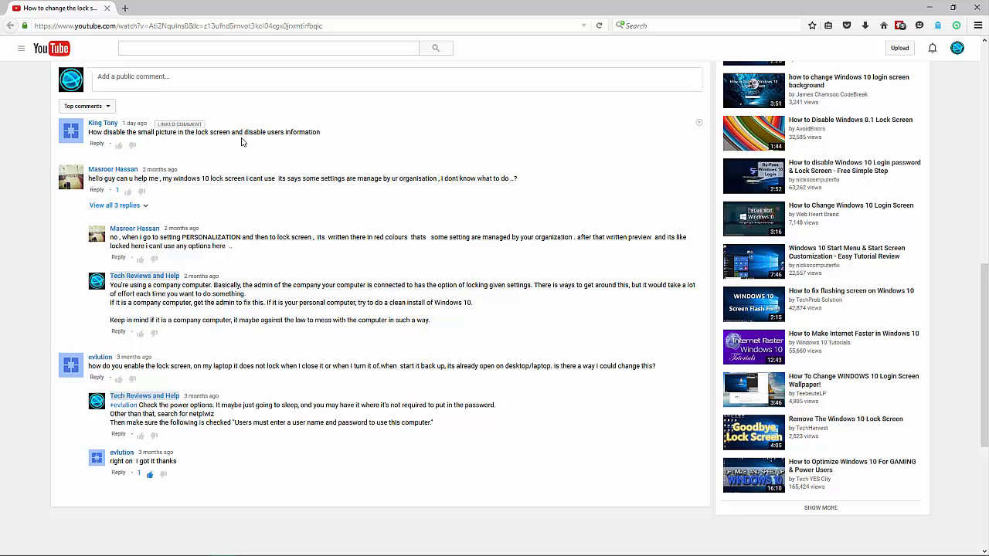
pyautogui.moveTo(267, 142)
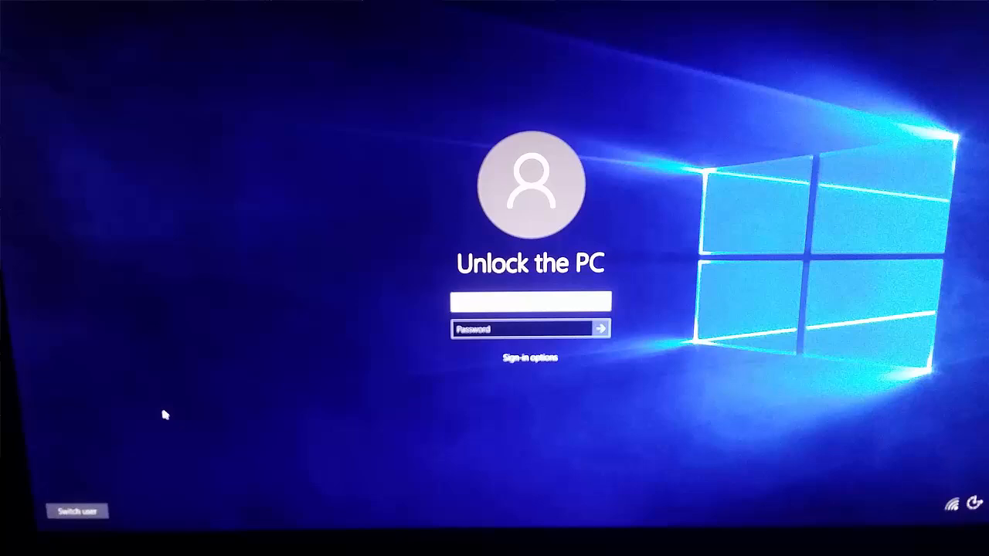
pyautogui.click(76, 512)
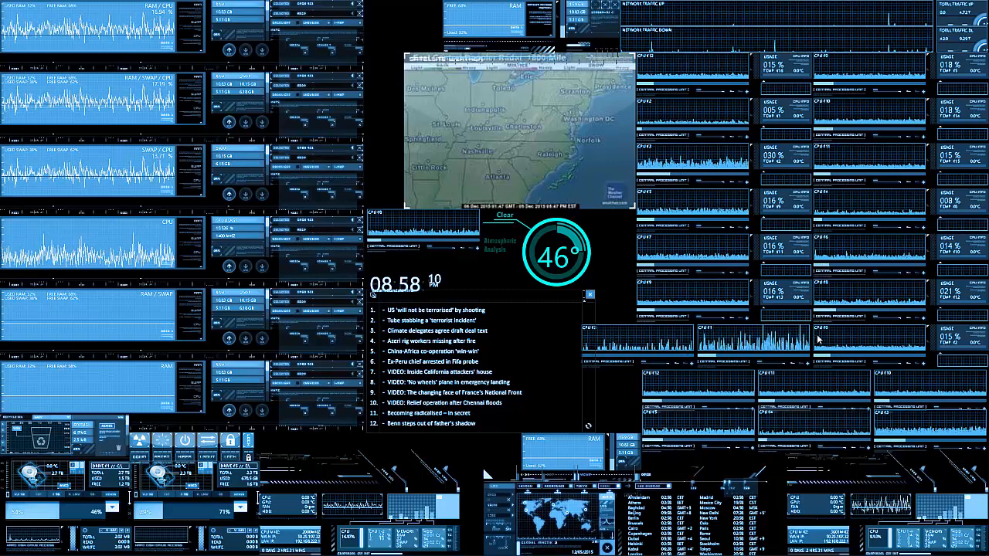
pyautogui.moveTo(400, 457)
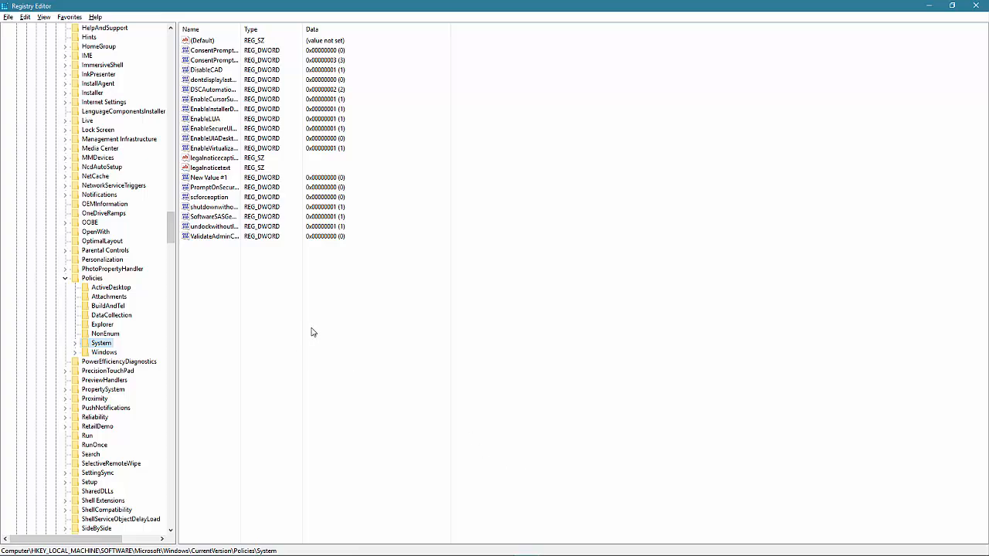
pyautogui.moveTo(371, 353)
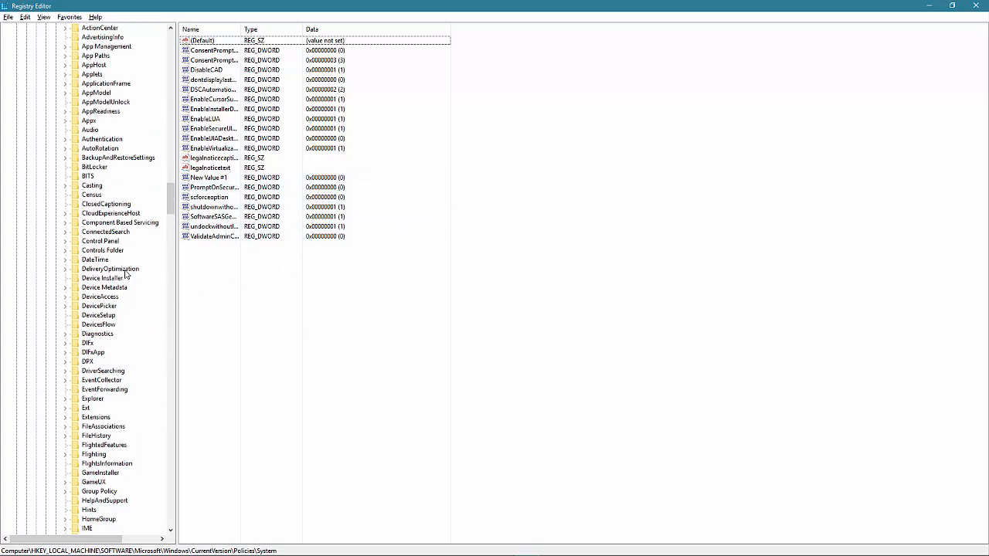
pyautogui.scroll(-3)
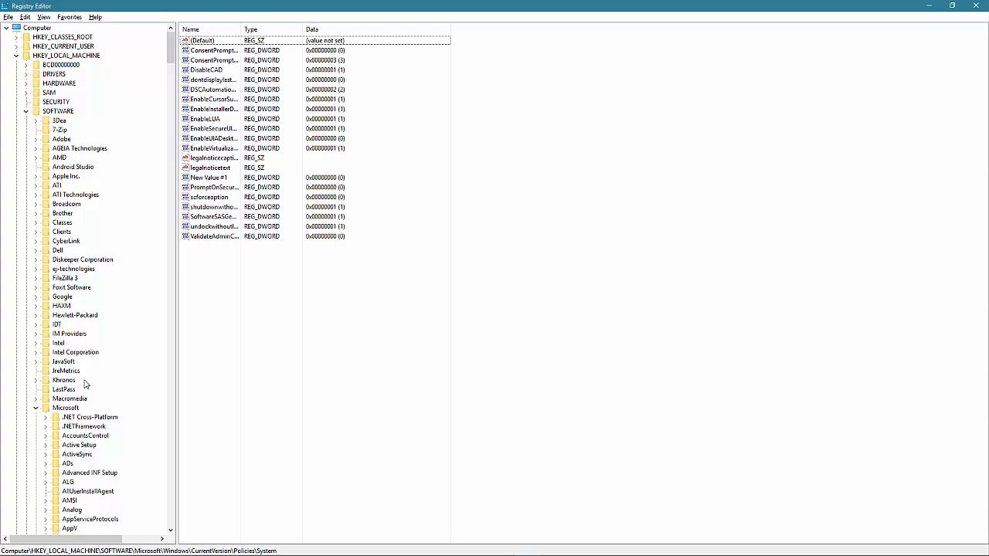
pyautogui.scroll(-3)
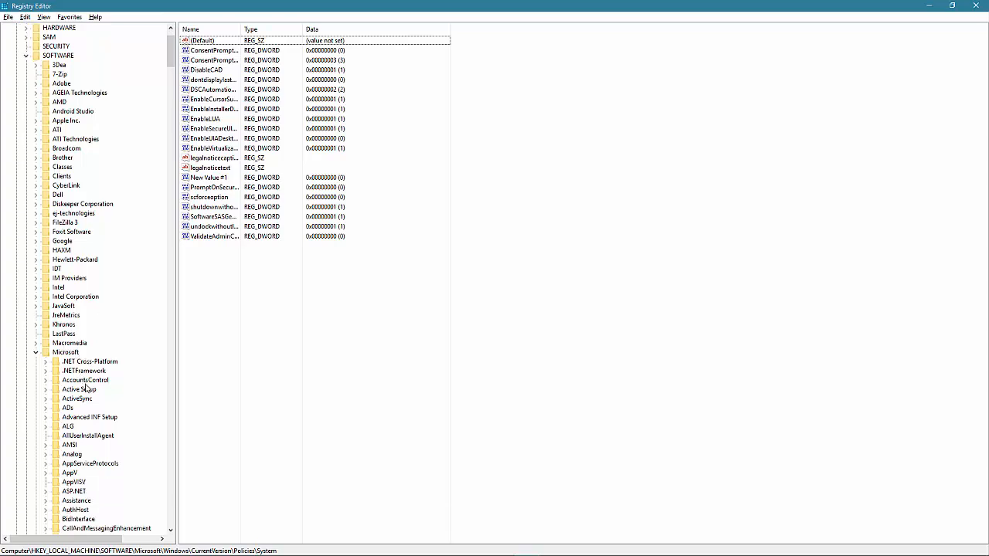
pyautogui.scroll(-3)
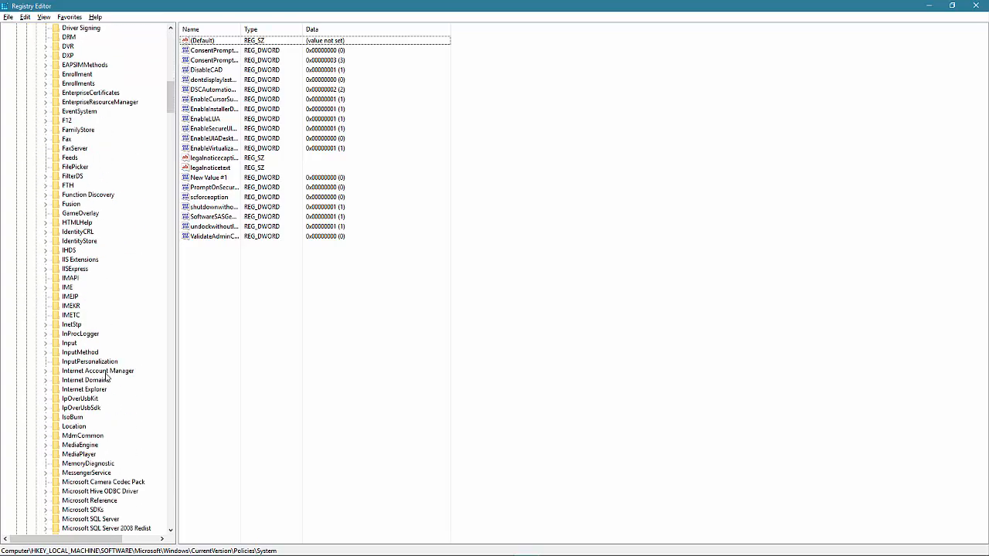
pyautogui.scroll(-3)
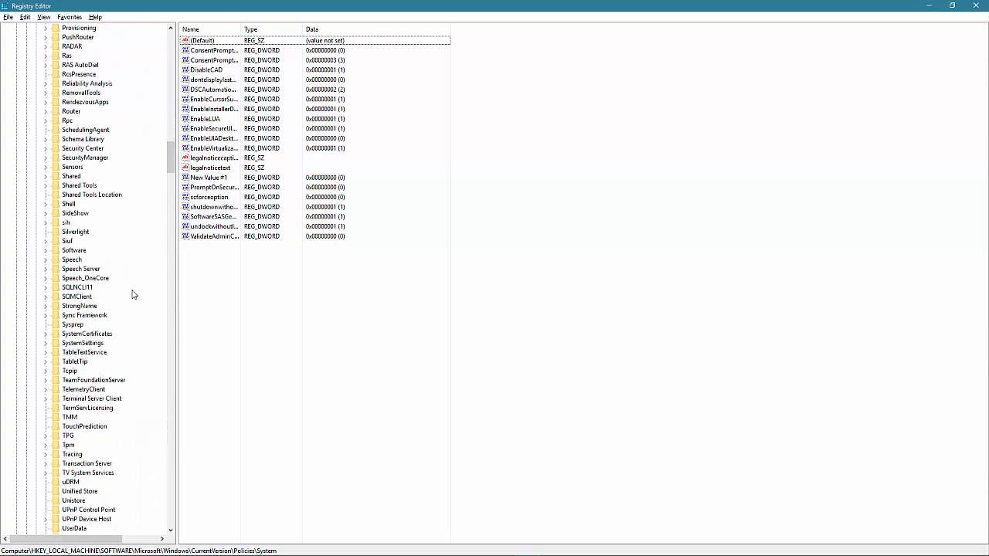
pyautogui.scroll(-3)
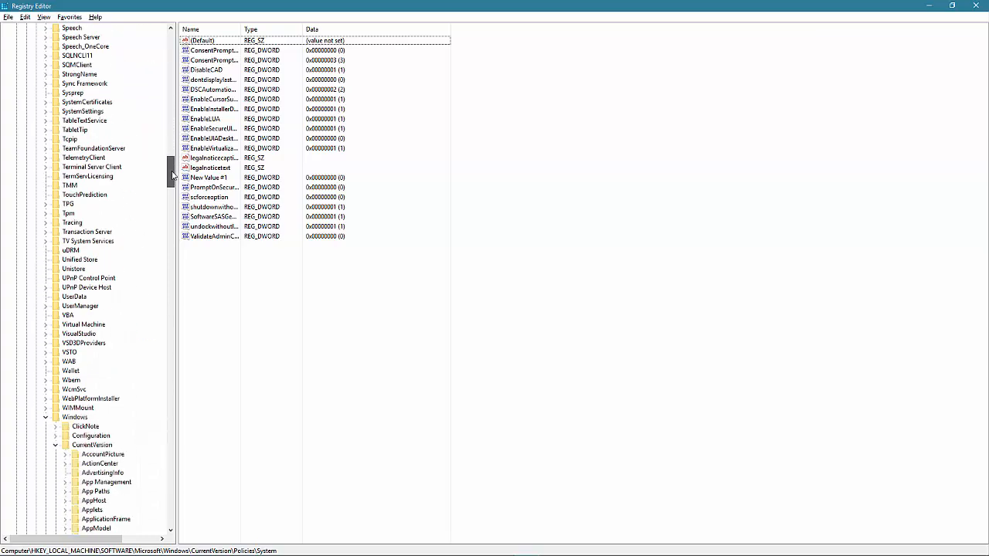
pyautogui.scroll(-3)
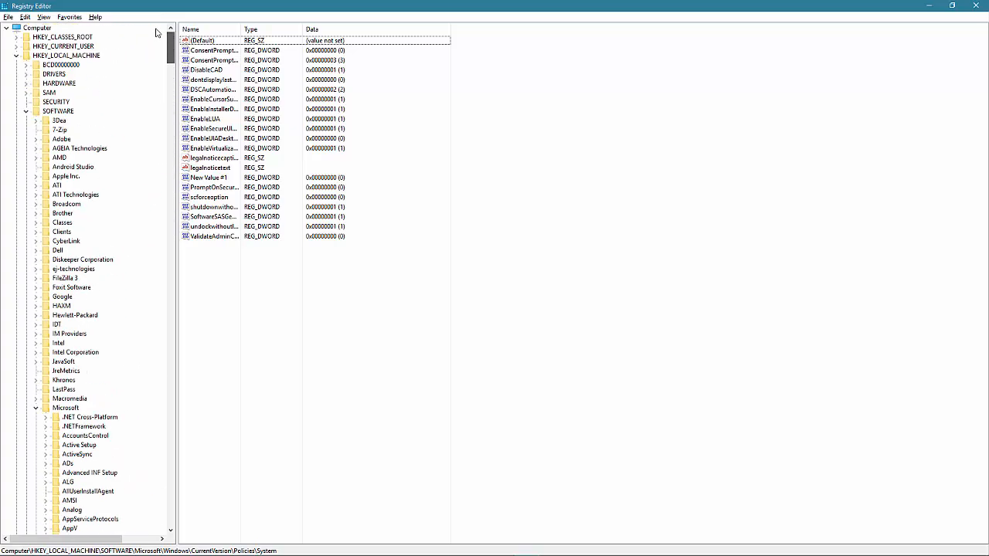
# Scroll the key tree down to Policies\System under CurrentVersion in HKEY_LOCAL_MACHINE
pyautogui.scroll(-3)
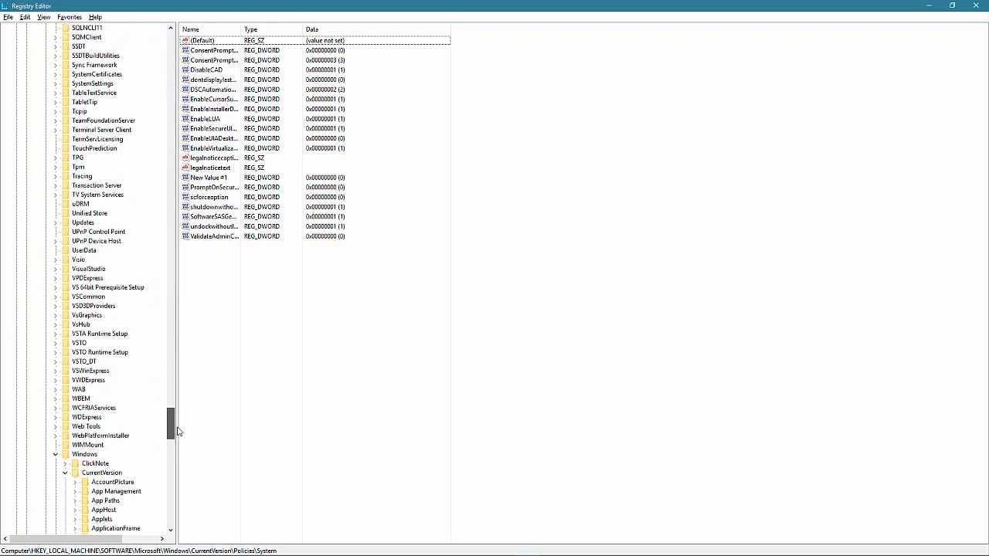
pyautogui.scroll(-3)
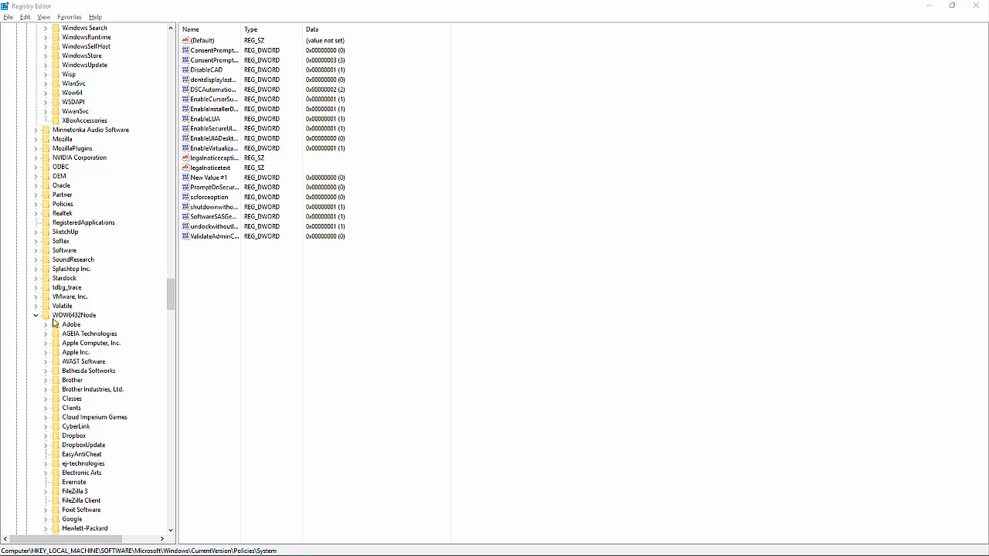
pyautogui.moveTo(75, 323)
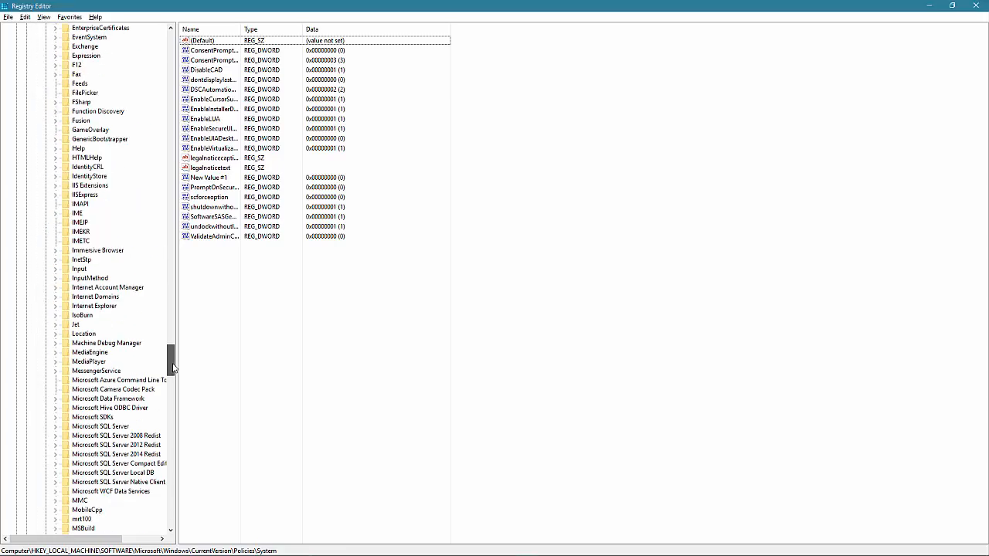
pyautogui.scroll(-3)
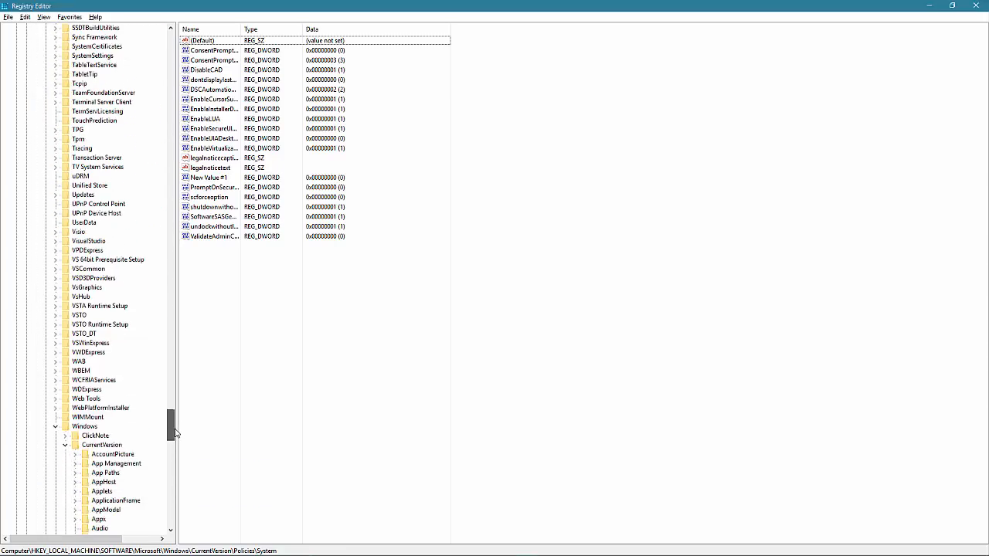
pyautogui.scroll(-3)
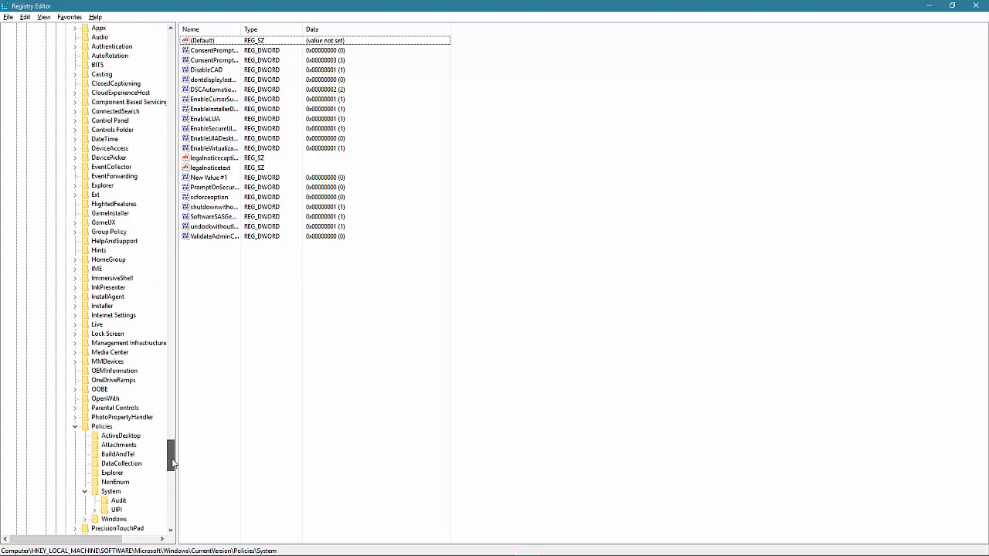
pyautogui.scroll(-3)
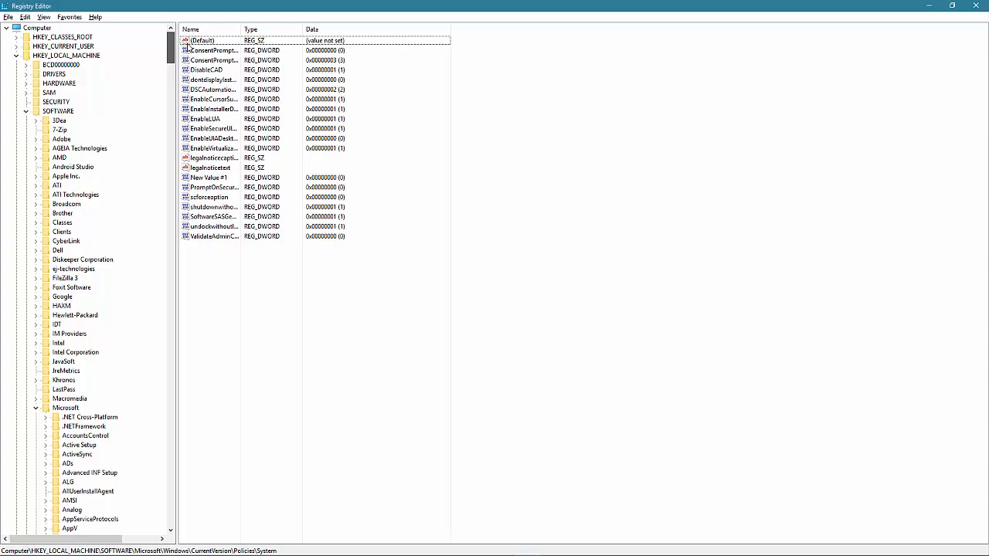
pyautogui.scroll(-3)
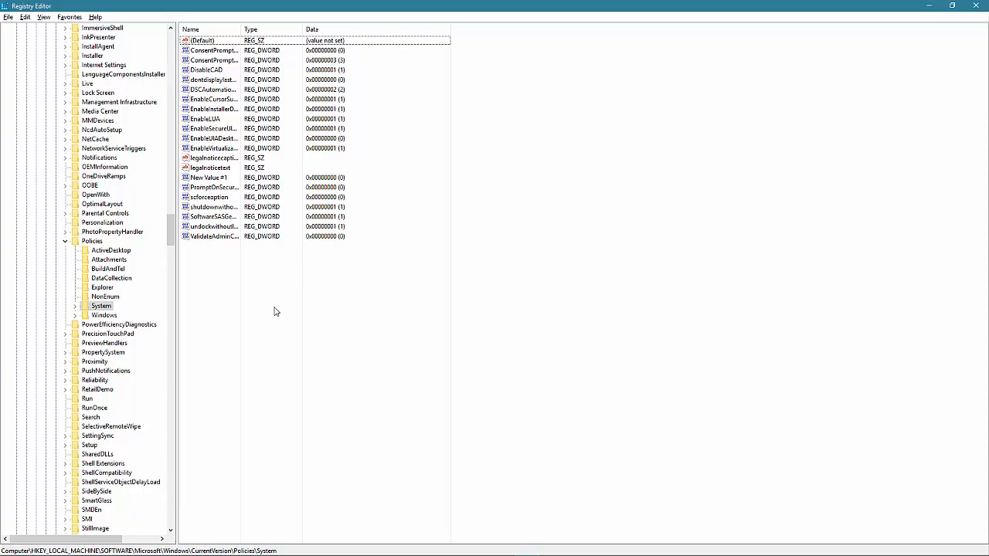
pyautogui.moveTo(371, 322)
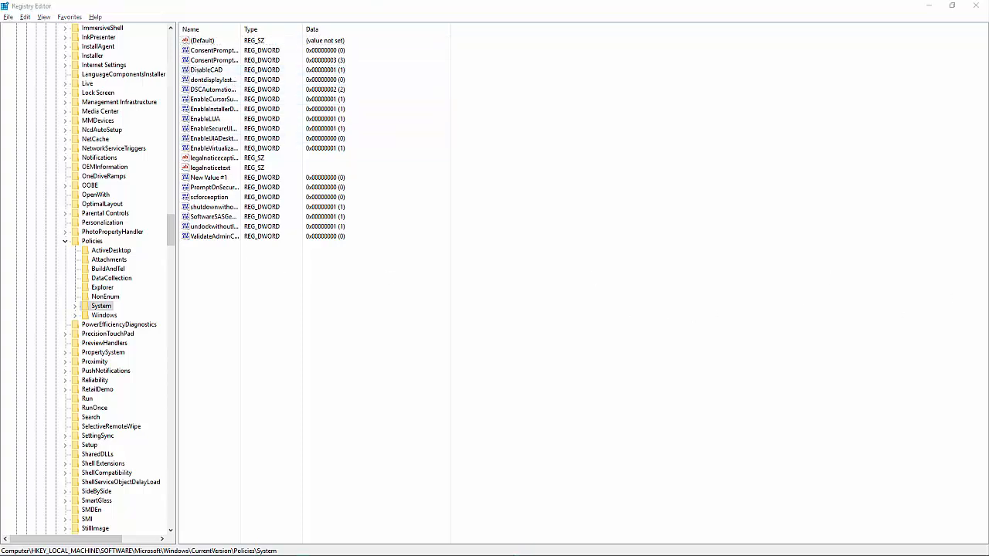
# Select dontdisplaylastusername and widen the Name column to show full value names
pyautogui.click(212, 79)
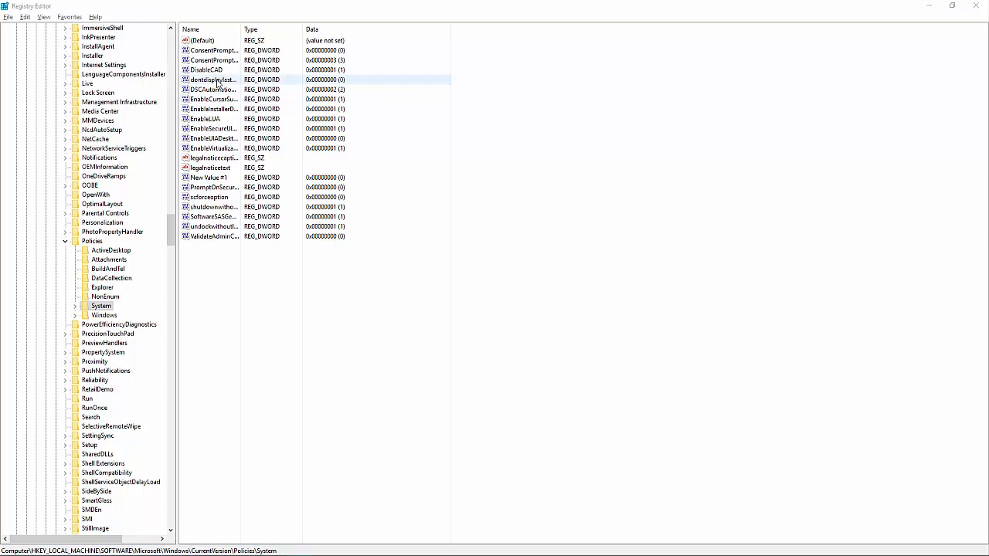
pyautogui.moveTo(238, 29); pyautogui.dragTo(284, 30)
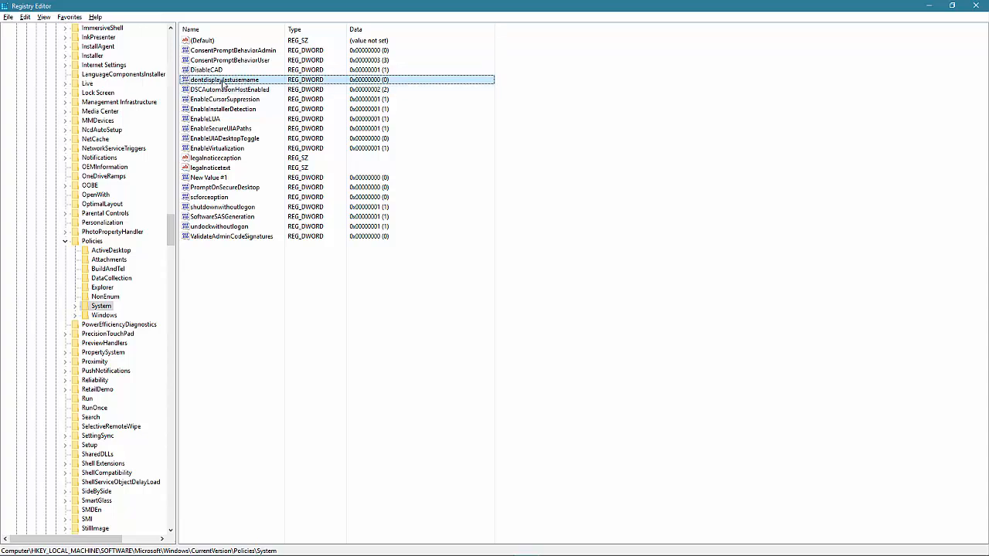
# Change dontdisplaylastusername's value data from 0 to 1
pyautogui.doubleClick(224, 80)
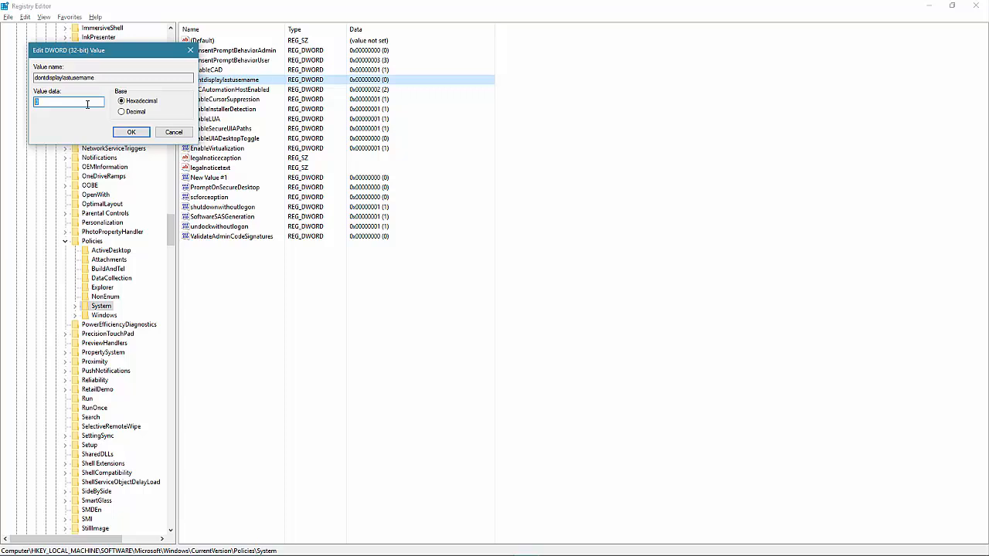
pyautogui.write('1')
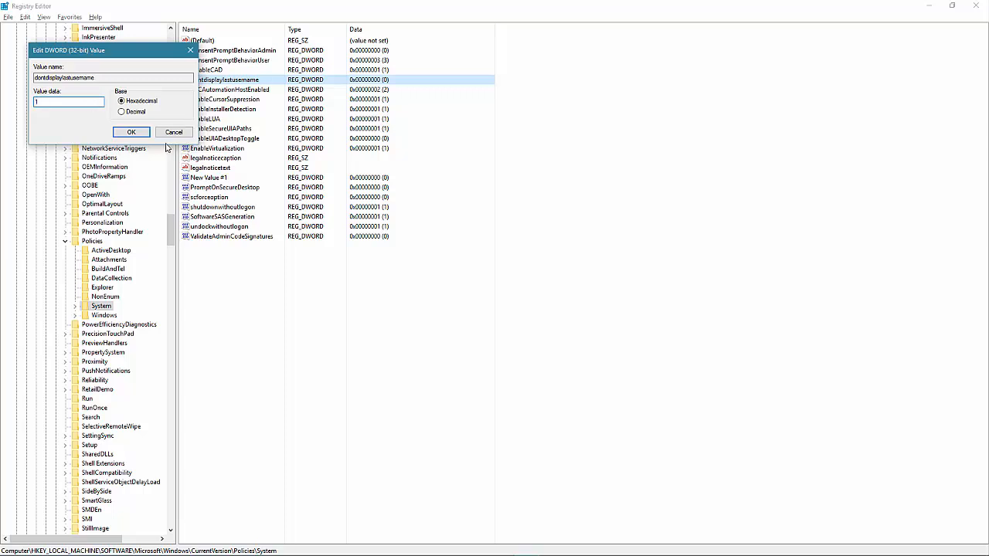
pyautogui.moveTo(166, 145)
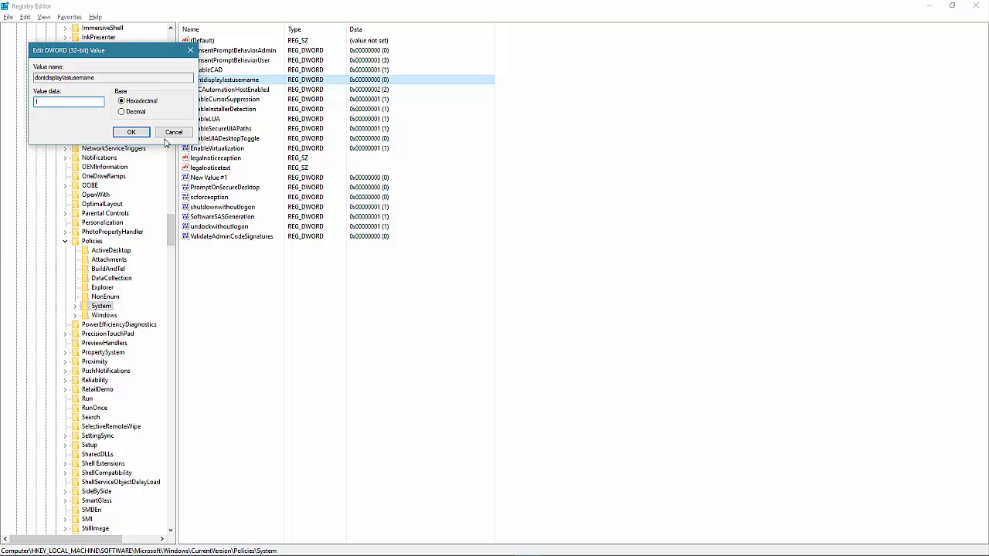
pyautogui.click(130, 131)
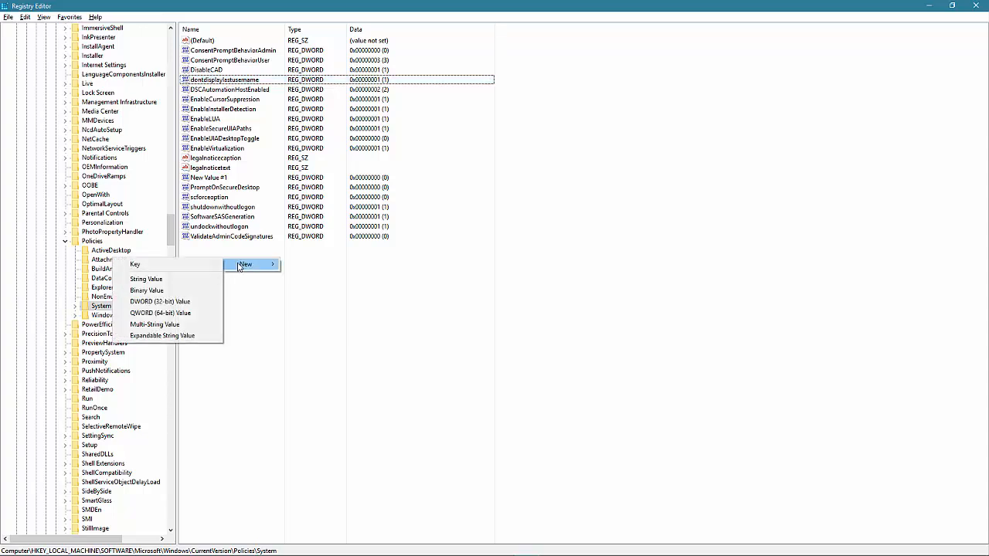
pyautogui.moveTo(161, 302)
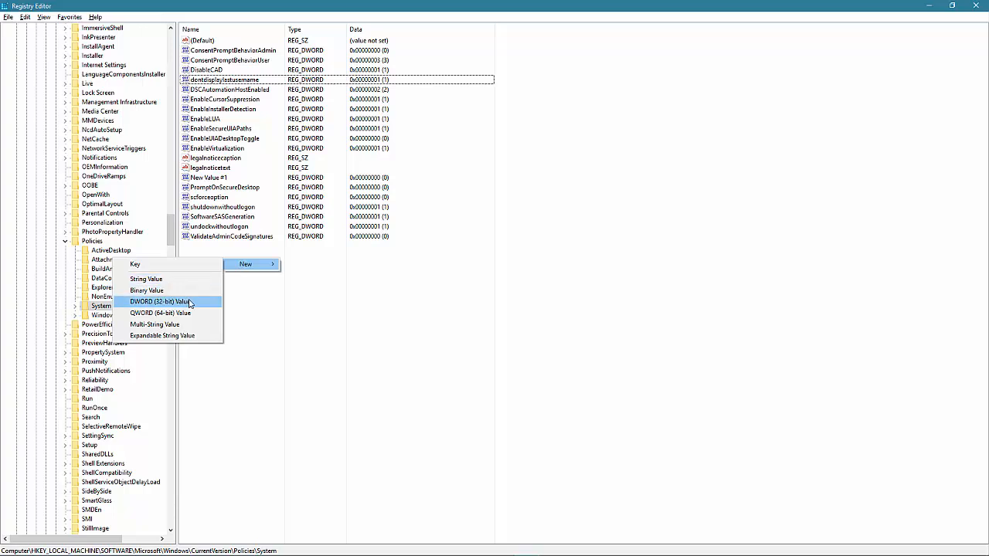
pyautogui.moveTo(172, 301)
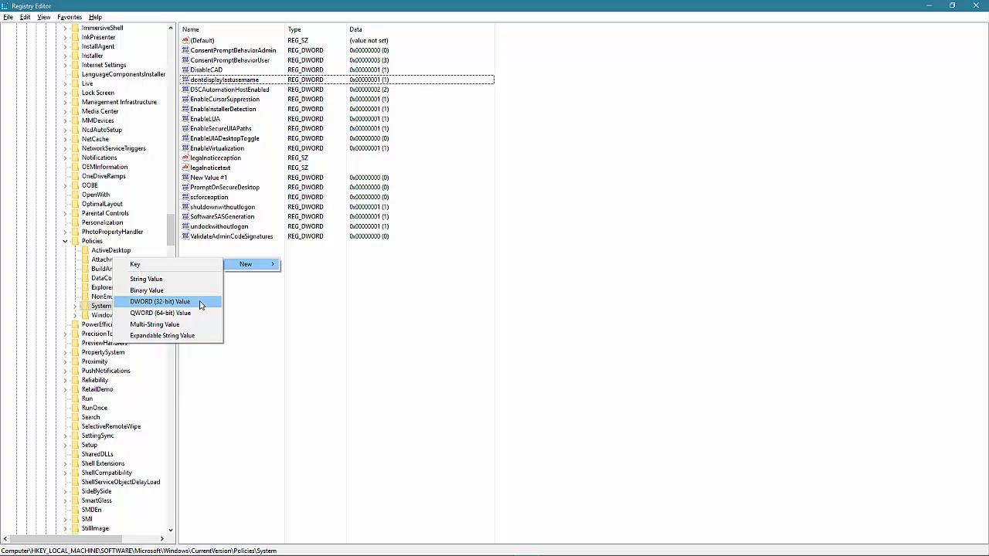
# Create a new DWORD (32-bit) value named DontDisplayLockedUserId under System
pyautogui.click(160, 302)
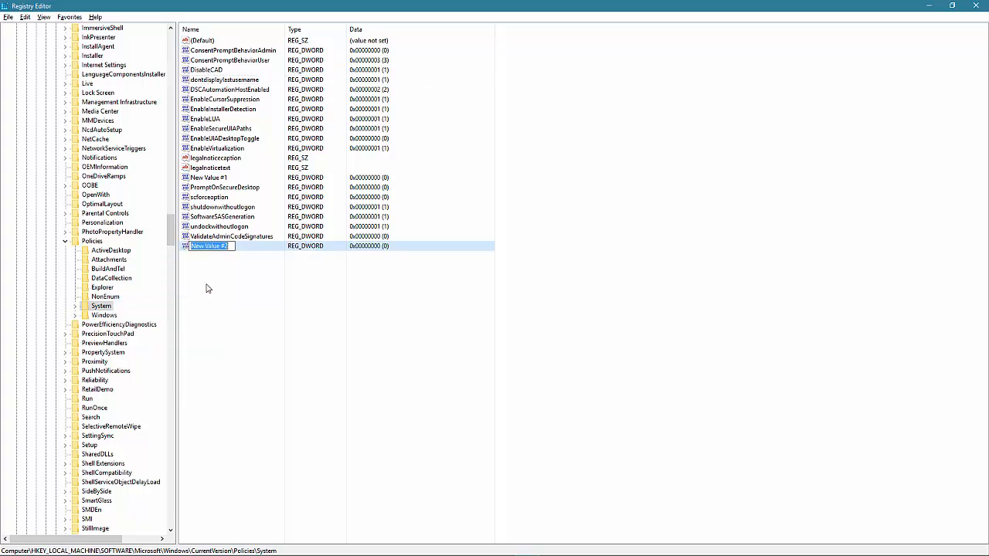
pyautogui.write('D')
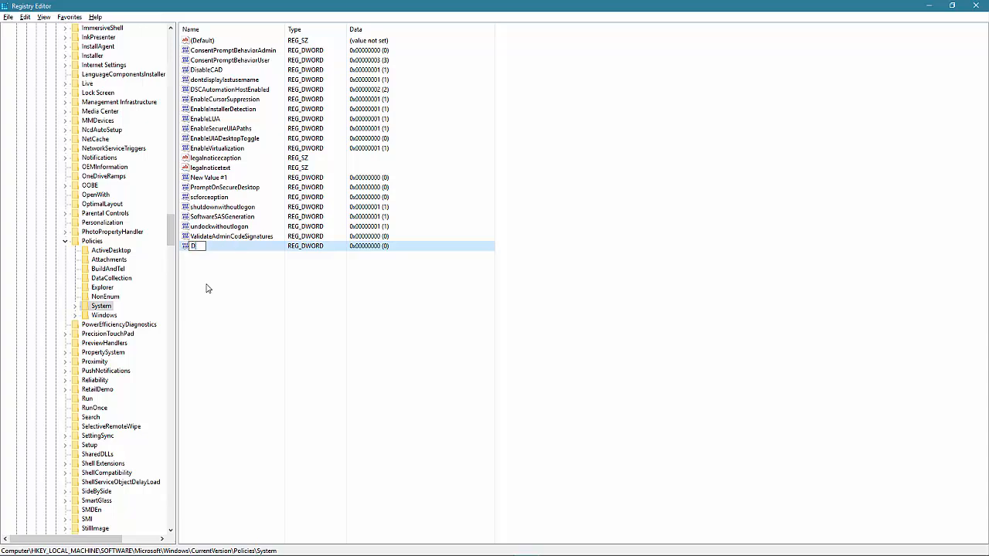
pyautogui.write('ontDisplayLockedUserId')
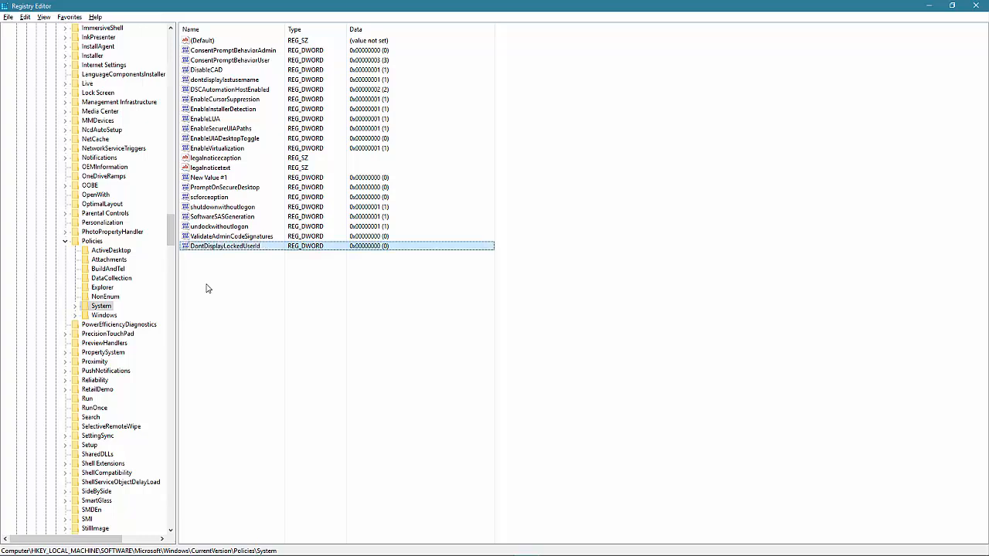
pyautogui.moveTo(208, 252)
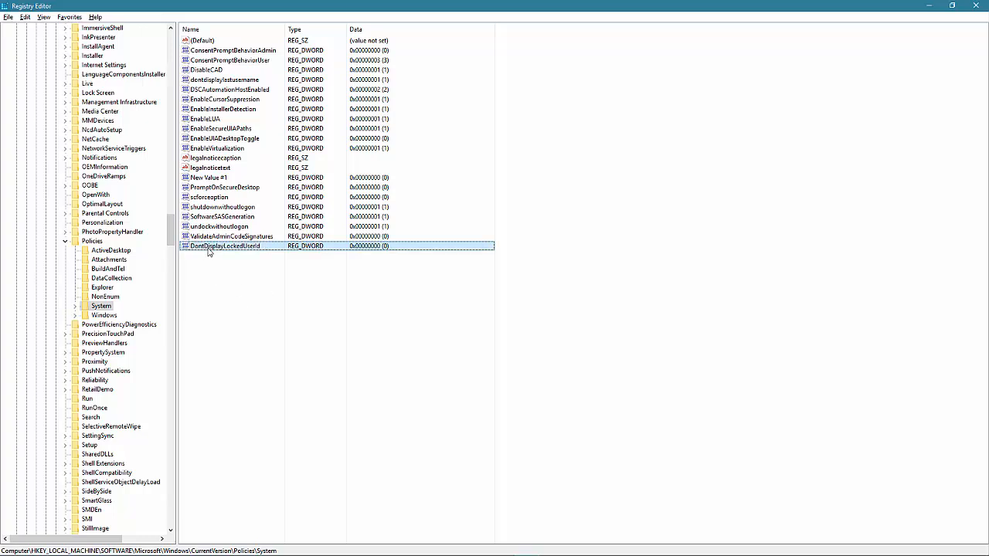
# Set DontDisplayLockedUserId's value data to 3
pyautogui.doubleClick(225, 246)
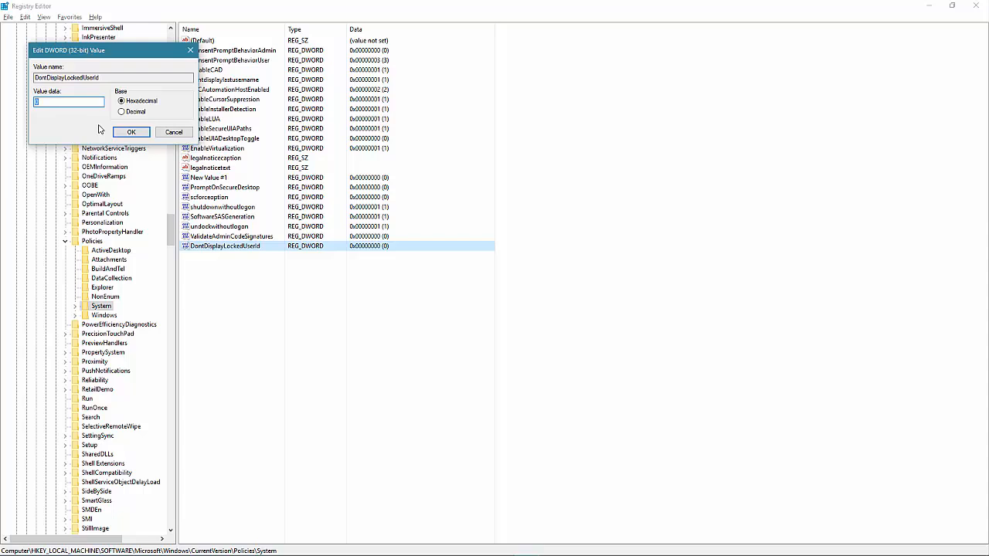
pyautogui.write('3')
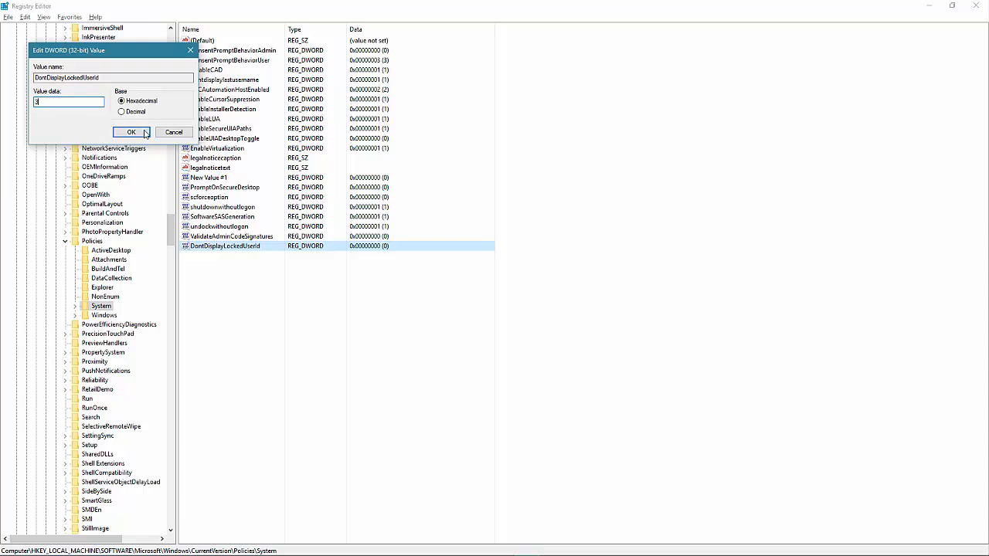
pyautogui.click(131, 132)
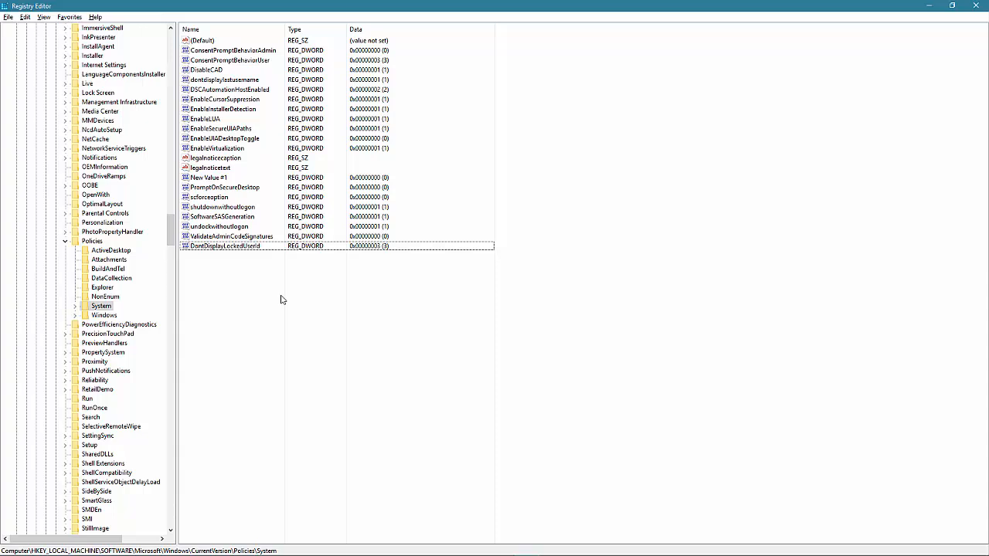
pyautogui.moveTo(309, 288)
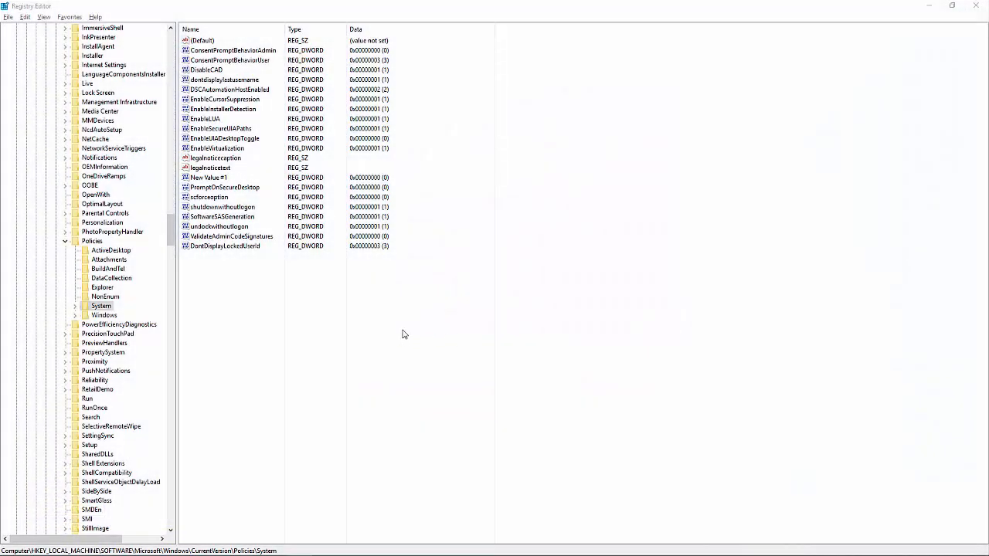
pyautogui.moveTo(458, 333)
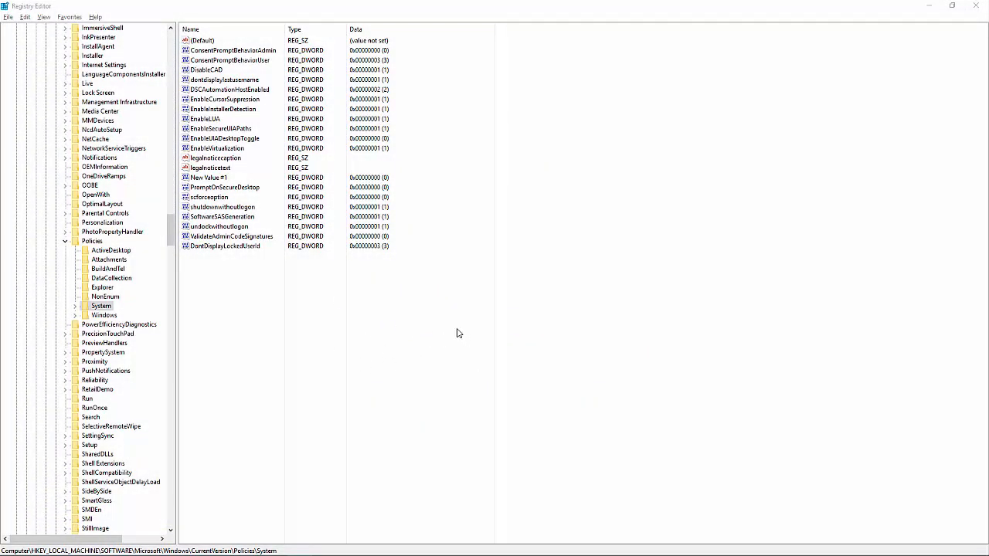
pyautogui.click(224, 216)
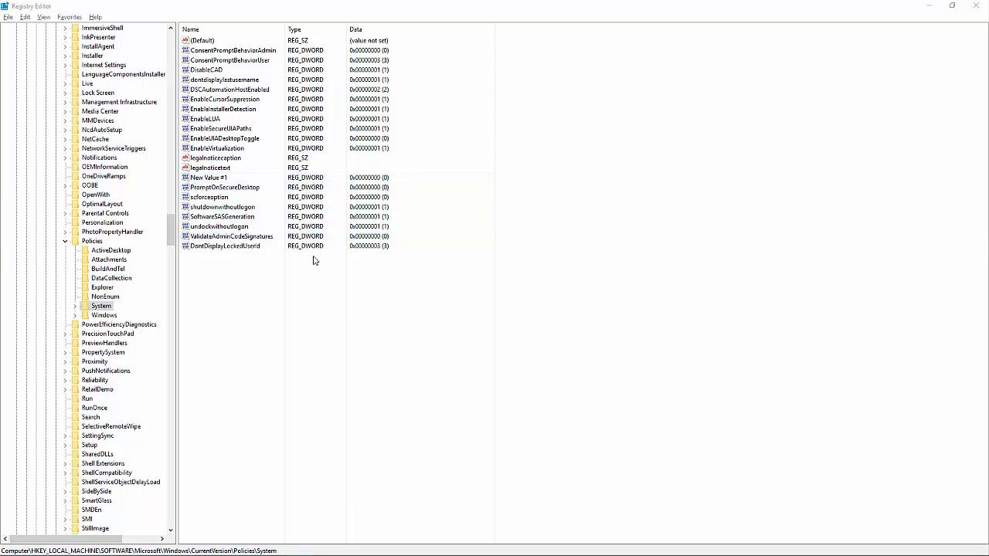
pyautogui.click(225, 246)
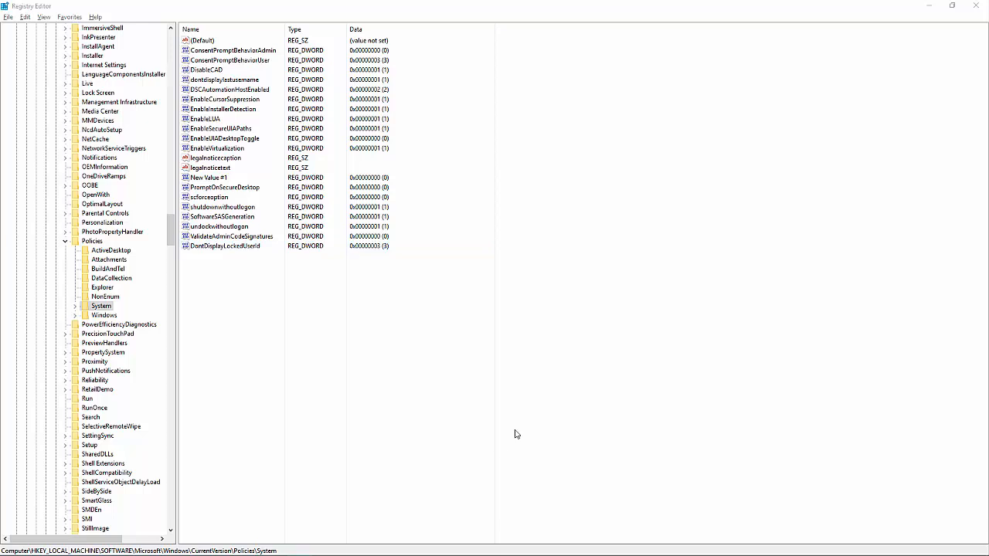
pyautogui.moveTo(618, 423)
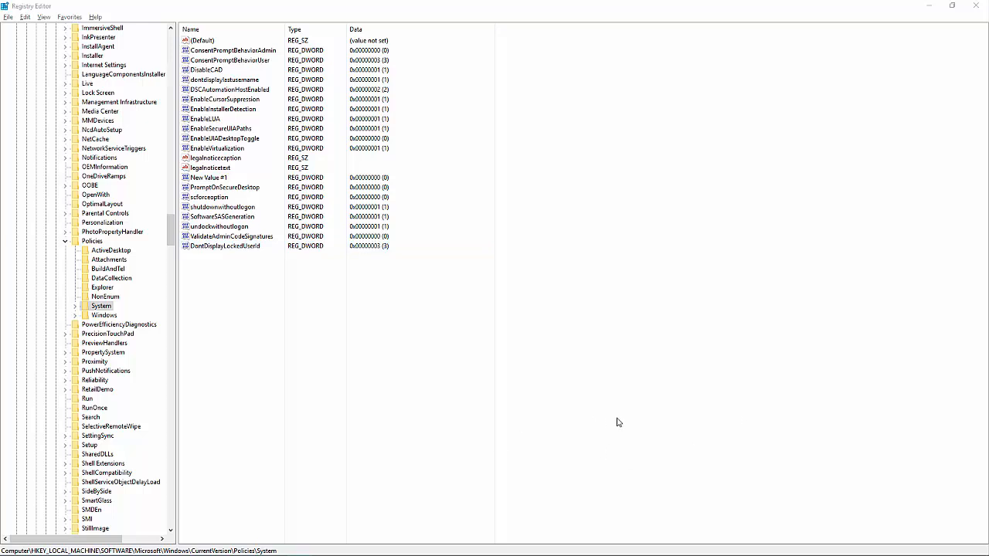
pyautogui.moveTo(591, 425)
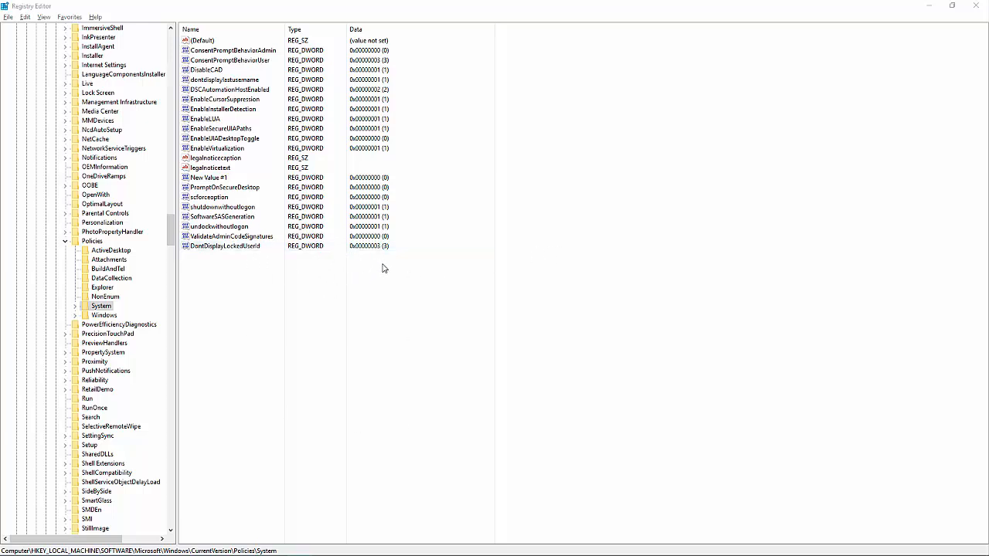
pyautogui.click(224, 246)
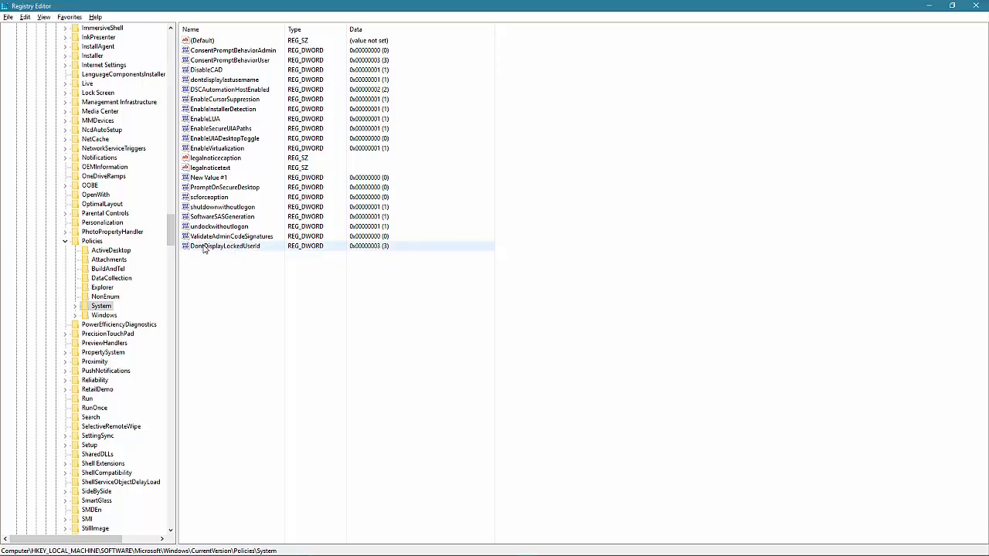
# Delete the DontDisplayLockedUserId value and confirm the deletion
pyautogui.click(224, 246)
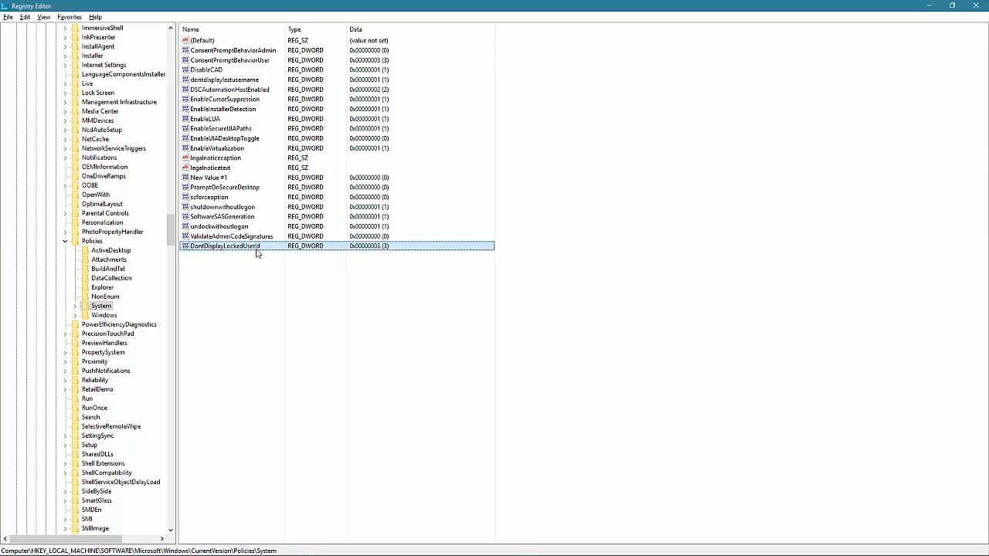
pyautogui.rightClick(224, 246)
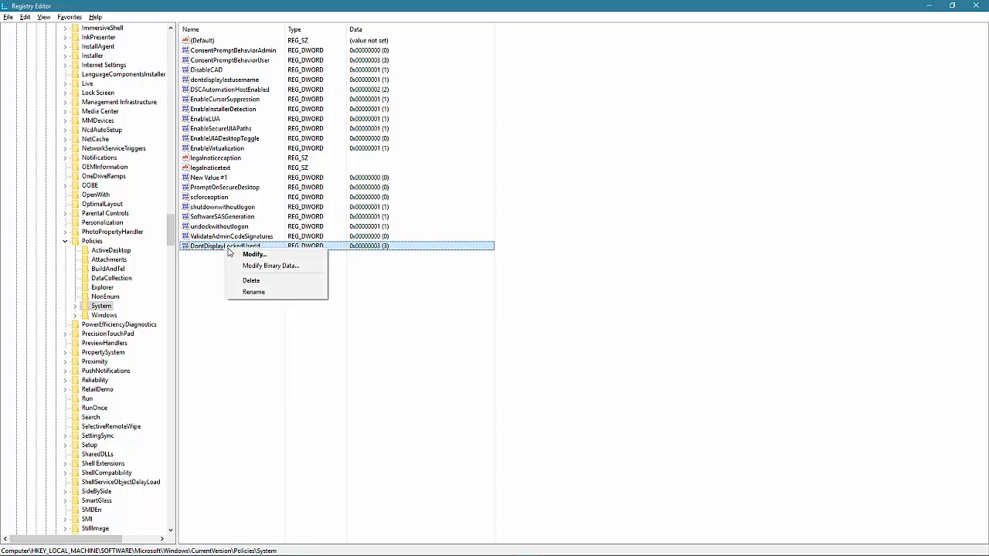
pyautogui.click(251, 280)
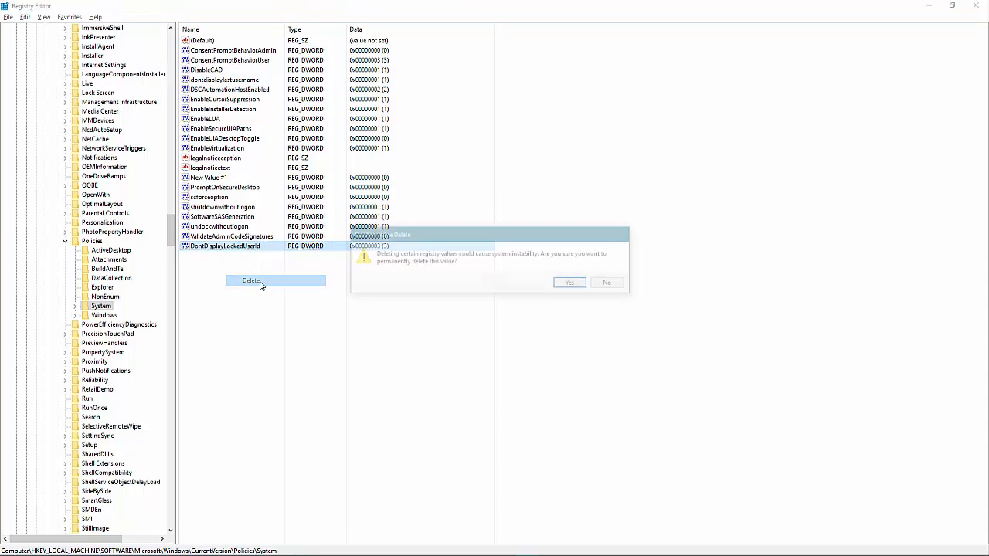
pyautogui.click(570, 282)
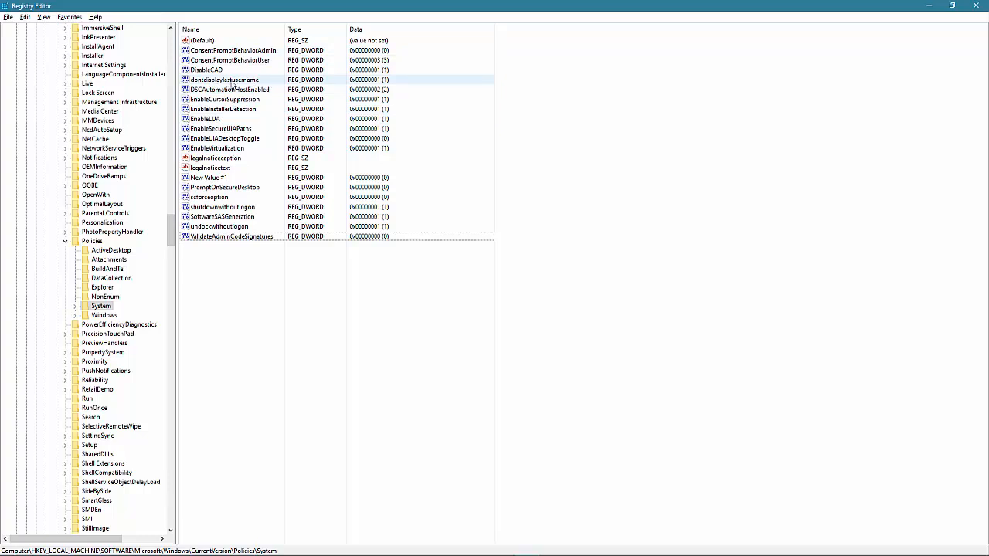
# Reset dontdisplaylastusername's value data from 1 back to 0
pyautogui.doubleClick(224, 79)
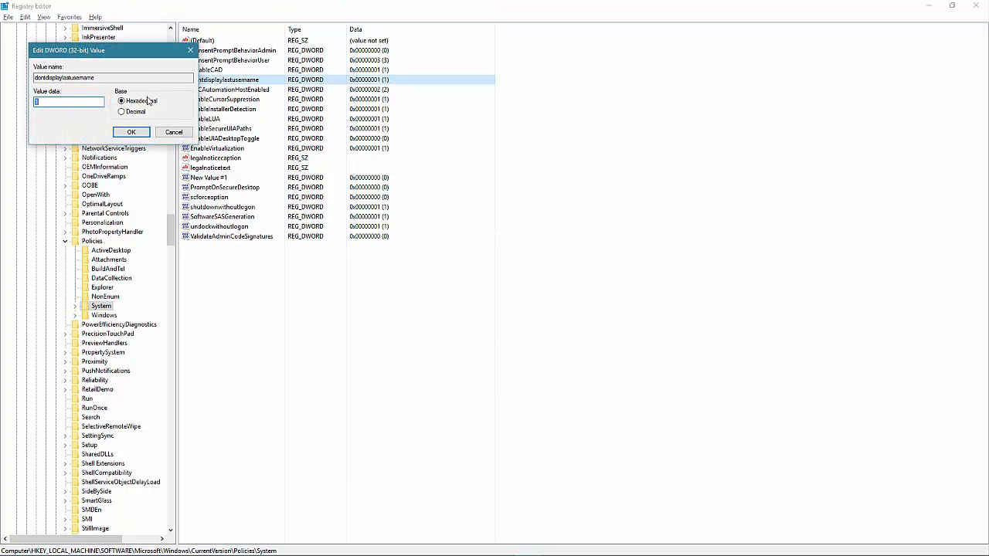
pyautogui.click(130, 131)
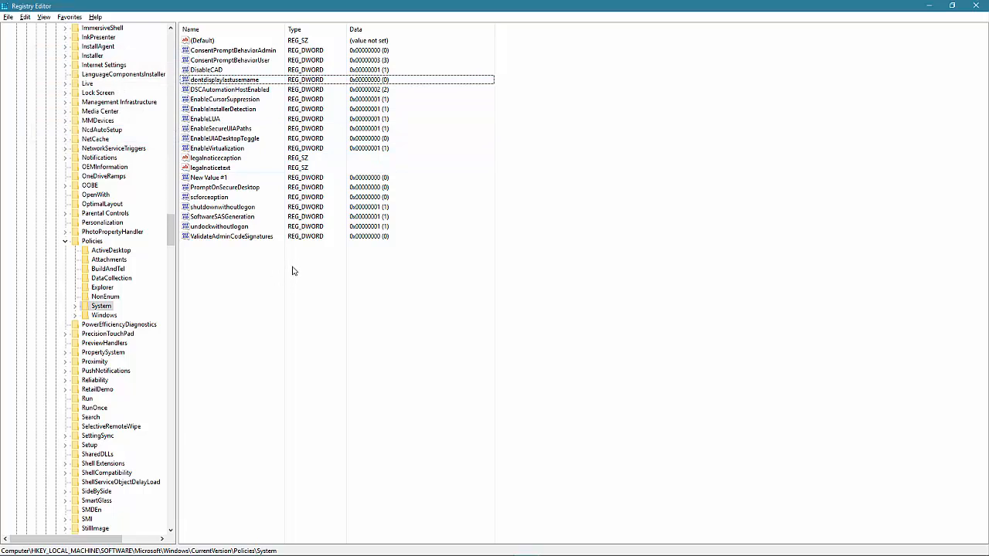
pyautogui.click(209, 177)
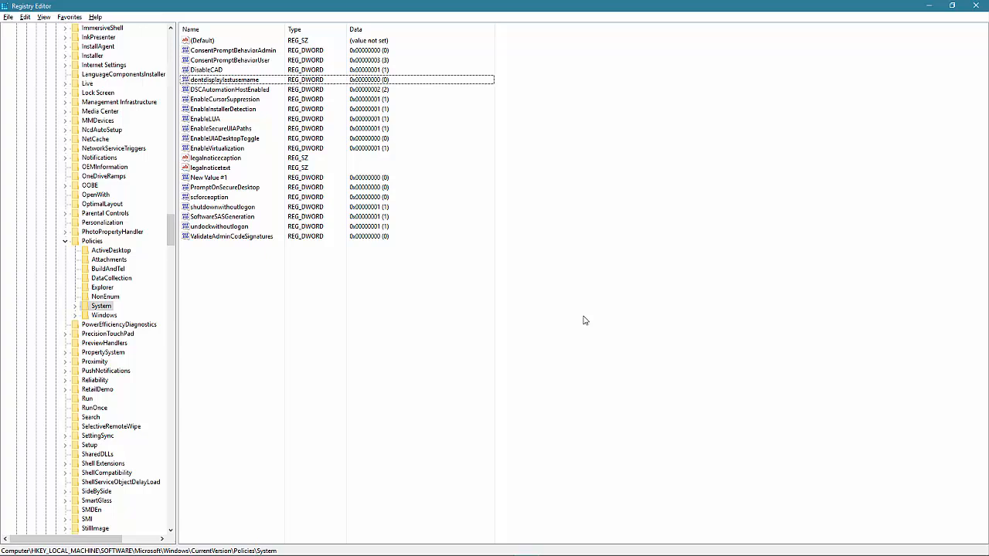
pyautogui.moveTo(533, 376)
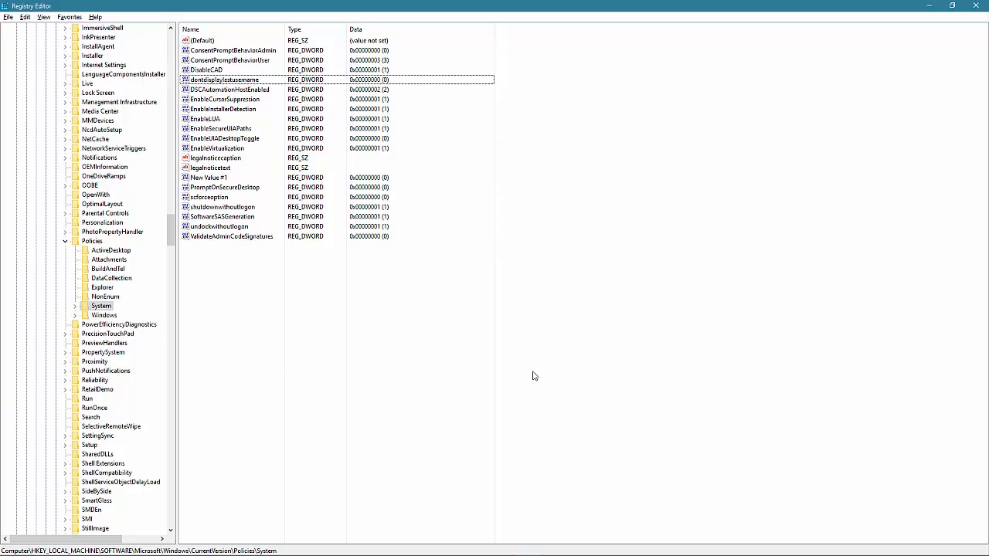
pyautogui.click(232, 128)
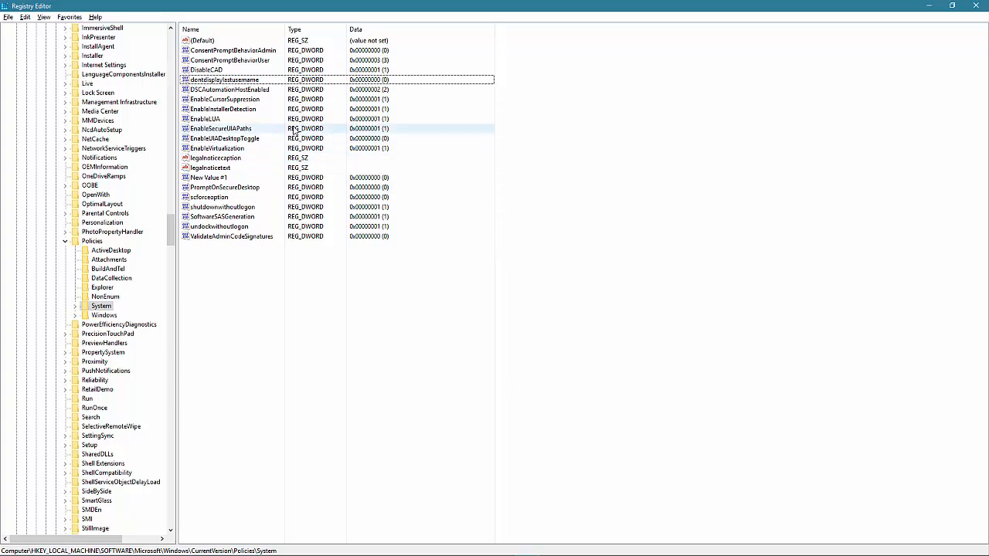